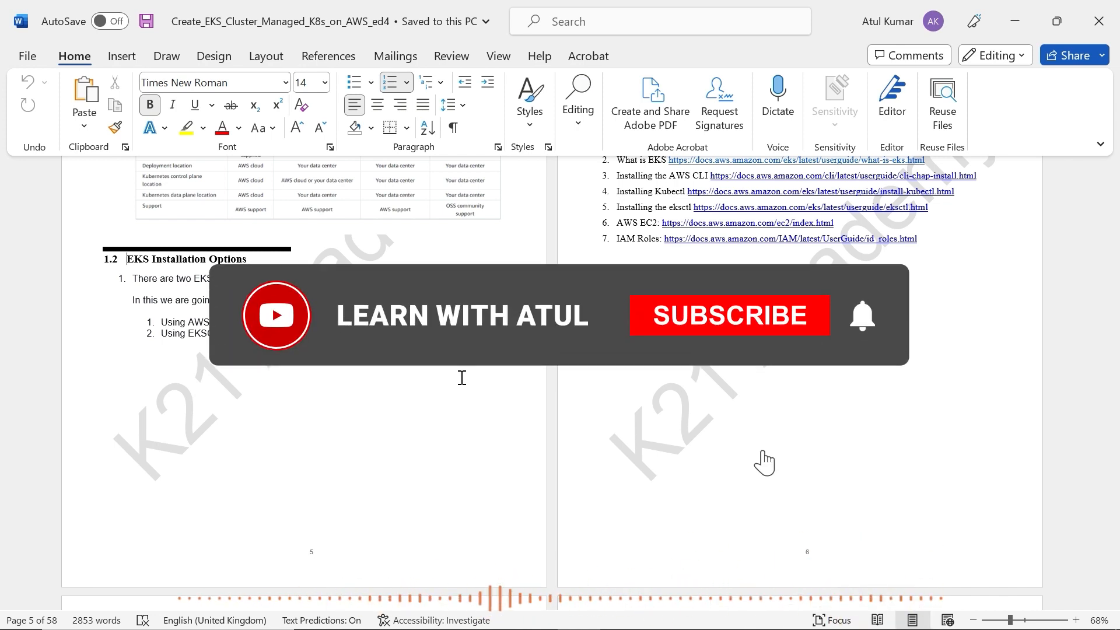
# Step: Jump to the guide's title page showing the EKS cluster title and Contents
pyautogui.click(728, 315)
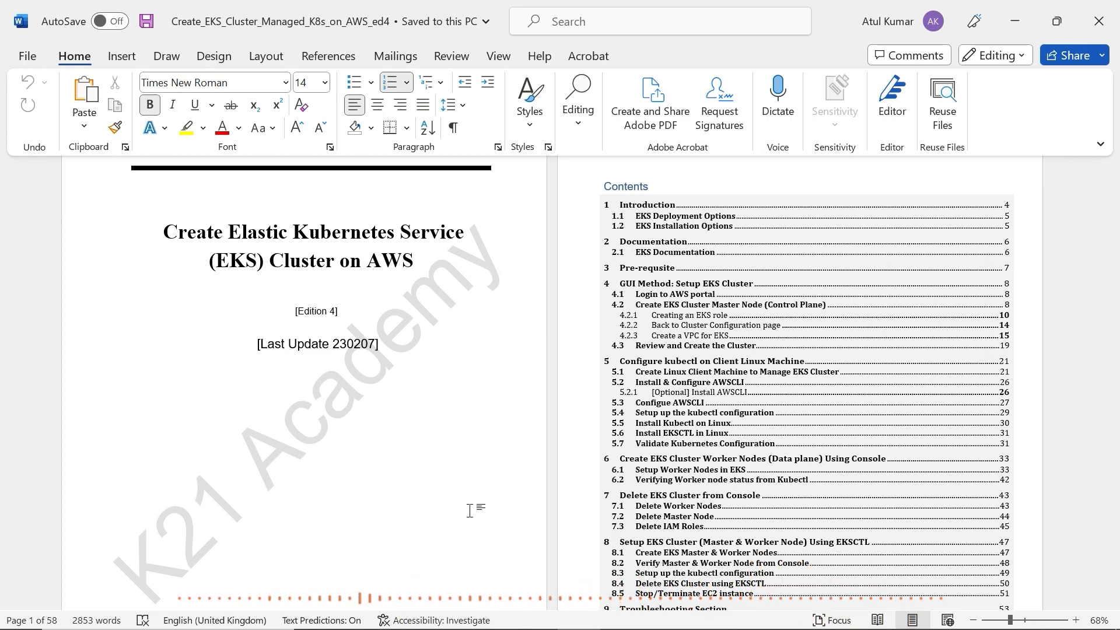
# Step: Scroll to the Introduction chapter with its EKS overview text and diagram on page 3
pyautogui.scroll(-3)
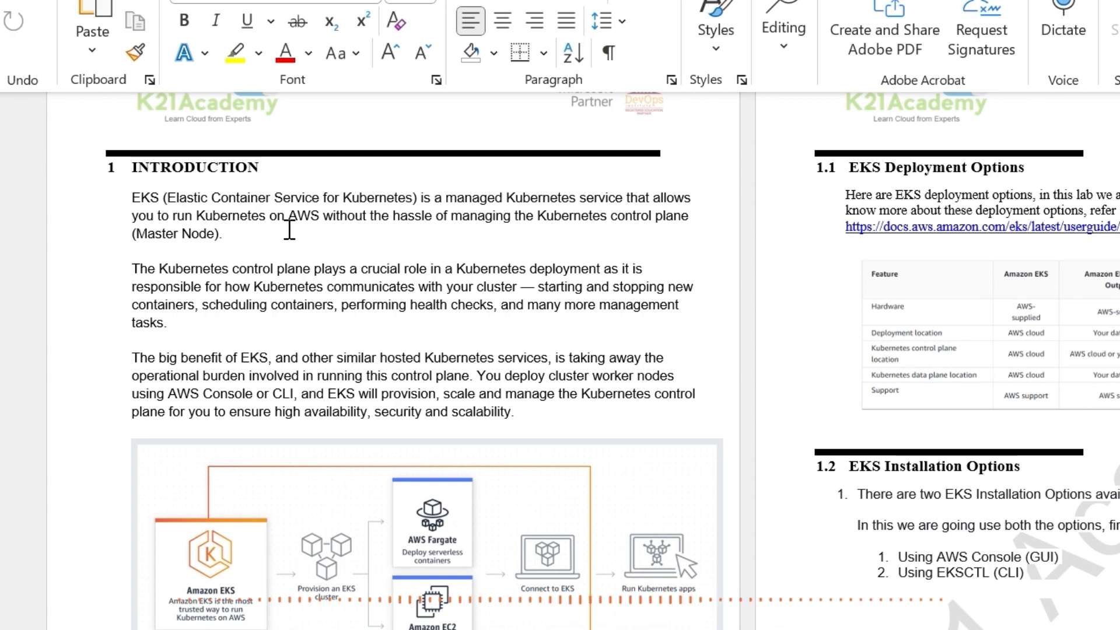
pyautogui.moveTo(333, 322)
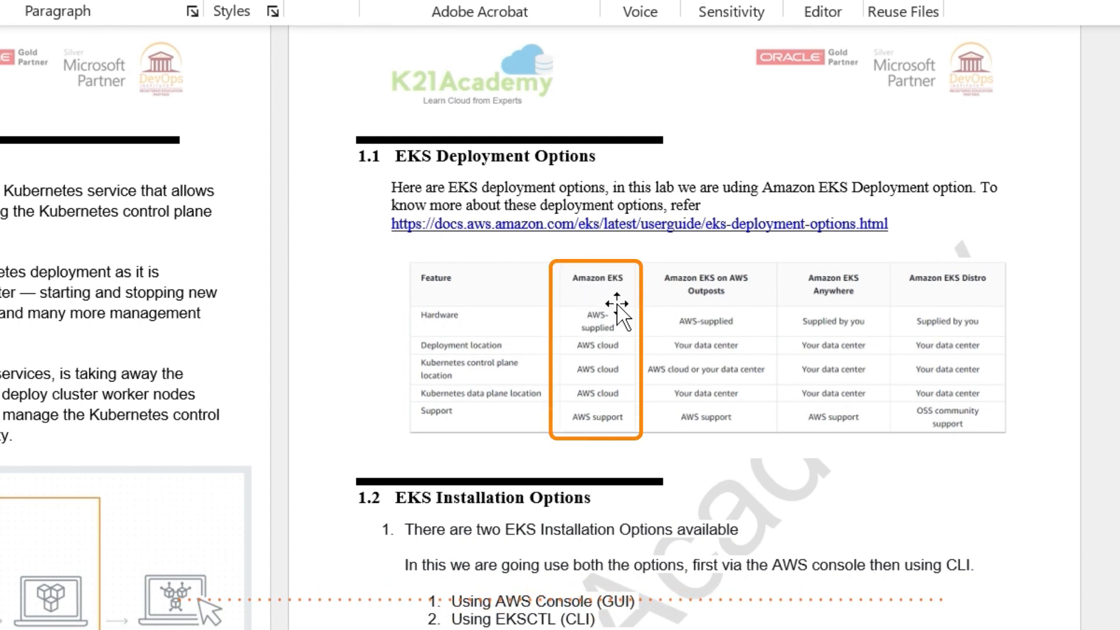
pyautogui.moveTo(605, 235)
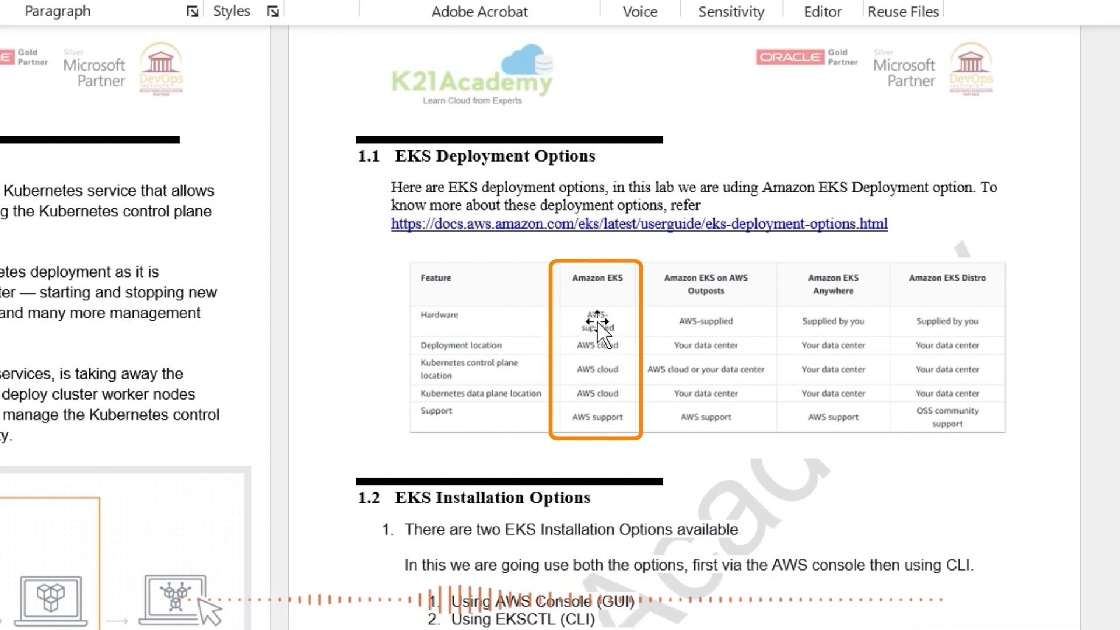
pyautogui.moveTo(604, 441)
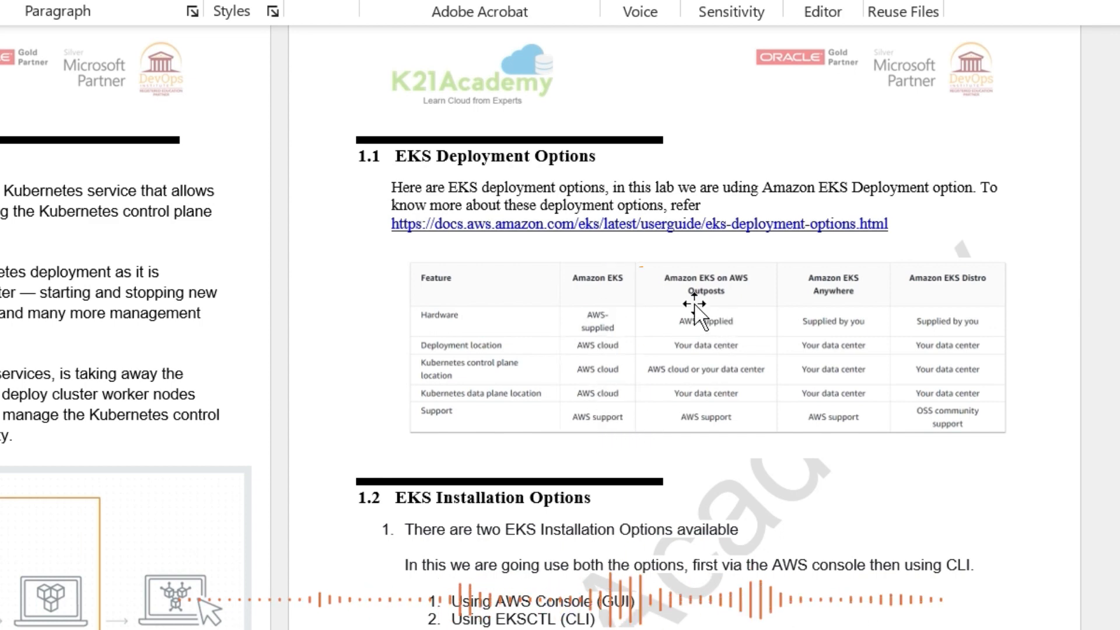
pyautogui.moveTo(748, 411)
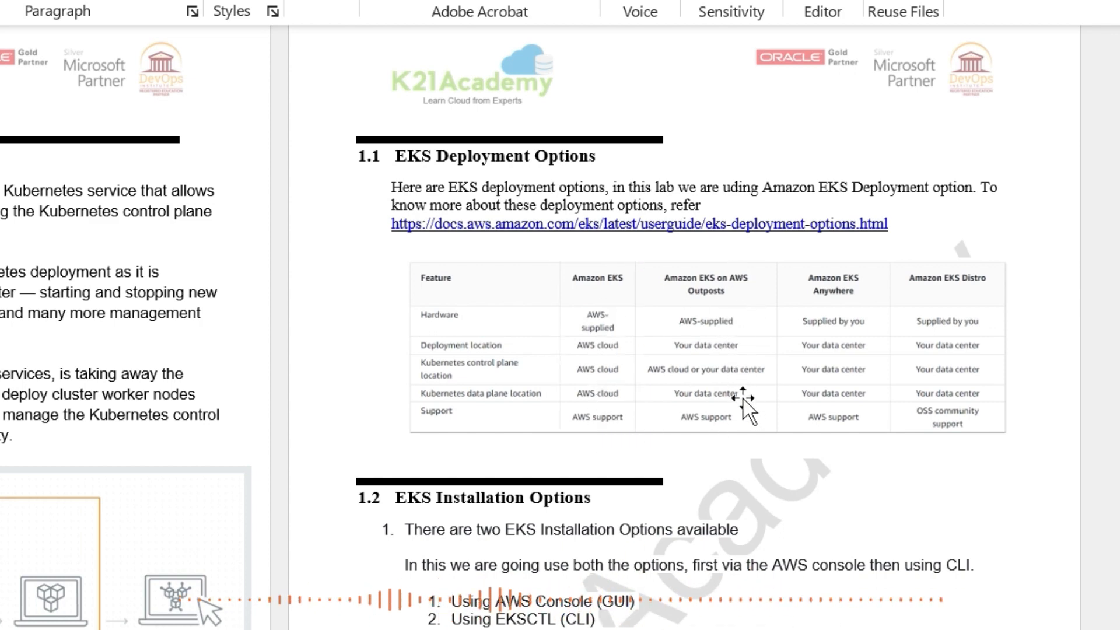
pyautogui.moveTo(724, 336)
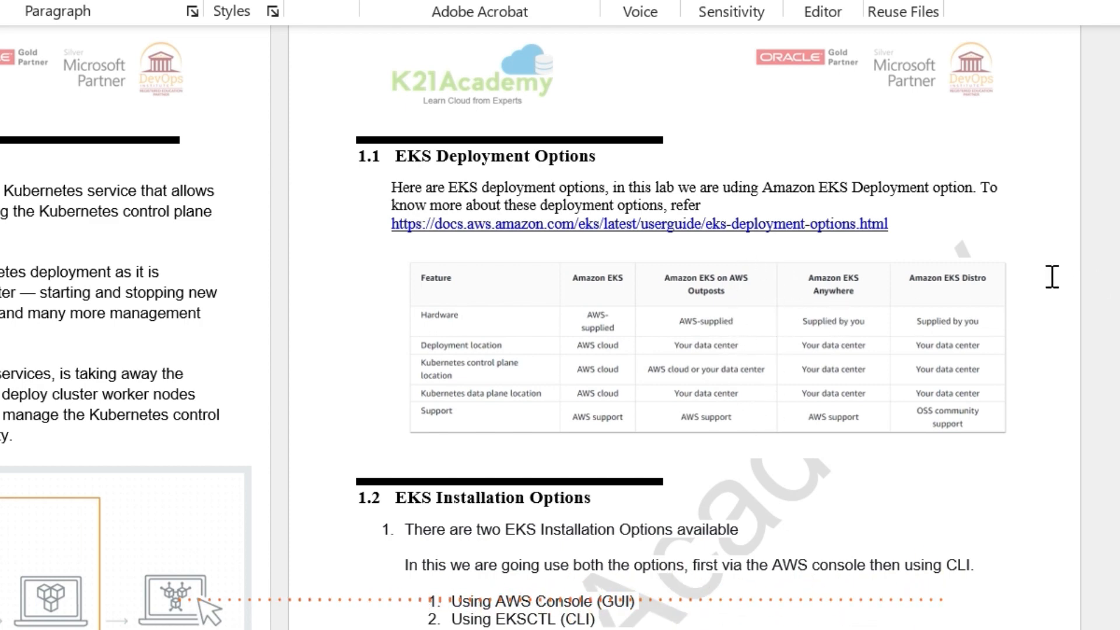
pyautogui.moveTo(960, 336)
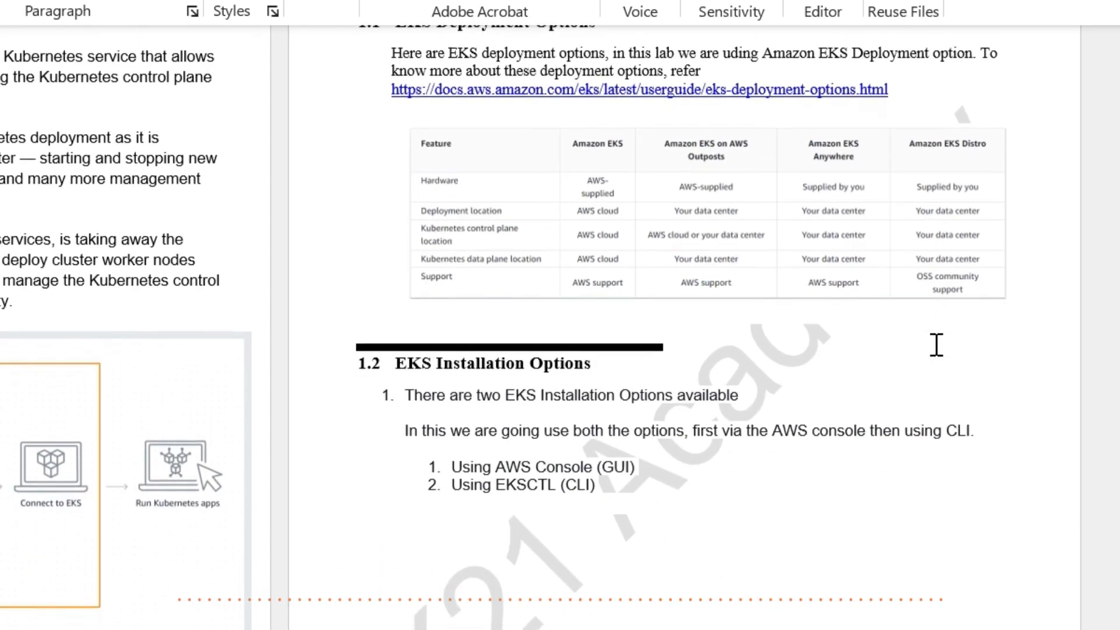
# Step: Scroll to the Contents page listing chapters from Introduction through worker node creation
pyautogui.scroll(-3)
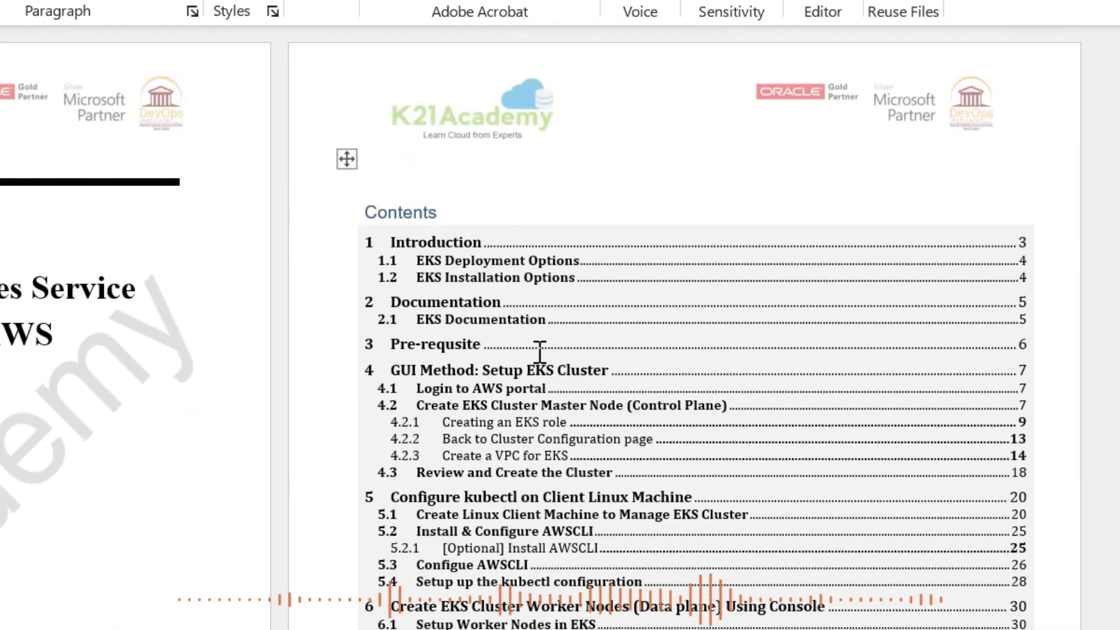
# Step: Scroll to pages 5–6 showing section 2 Documentation links and section 3 Pre-requisite notes
pyautogui.scroll(-3)
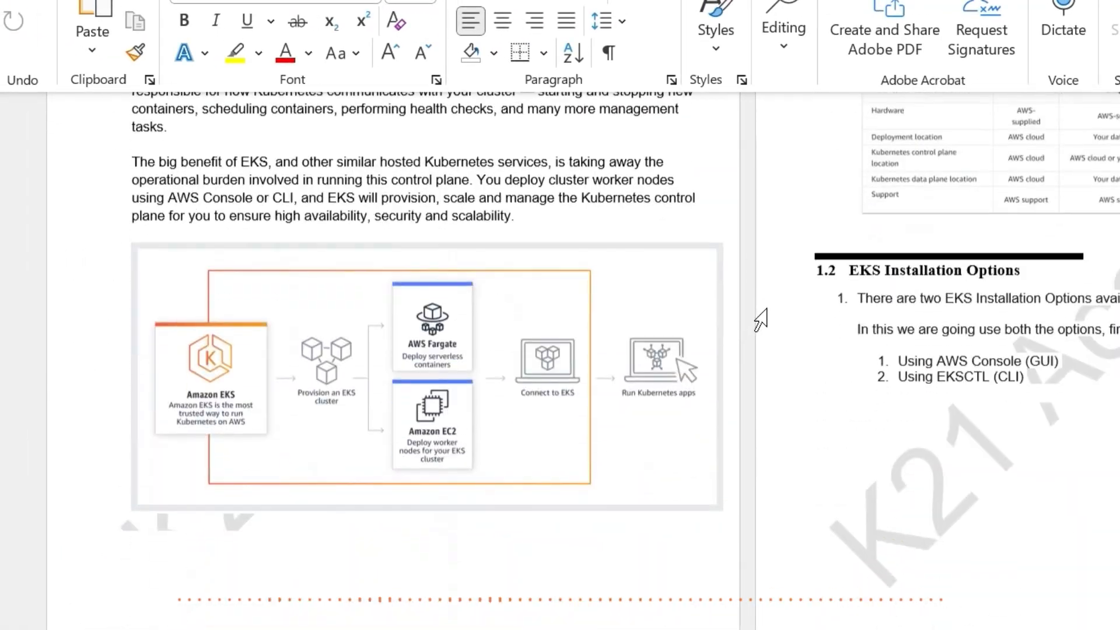
pyautogui.scroll(-3)
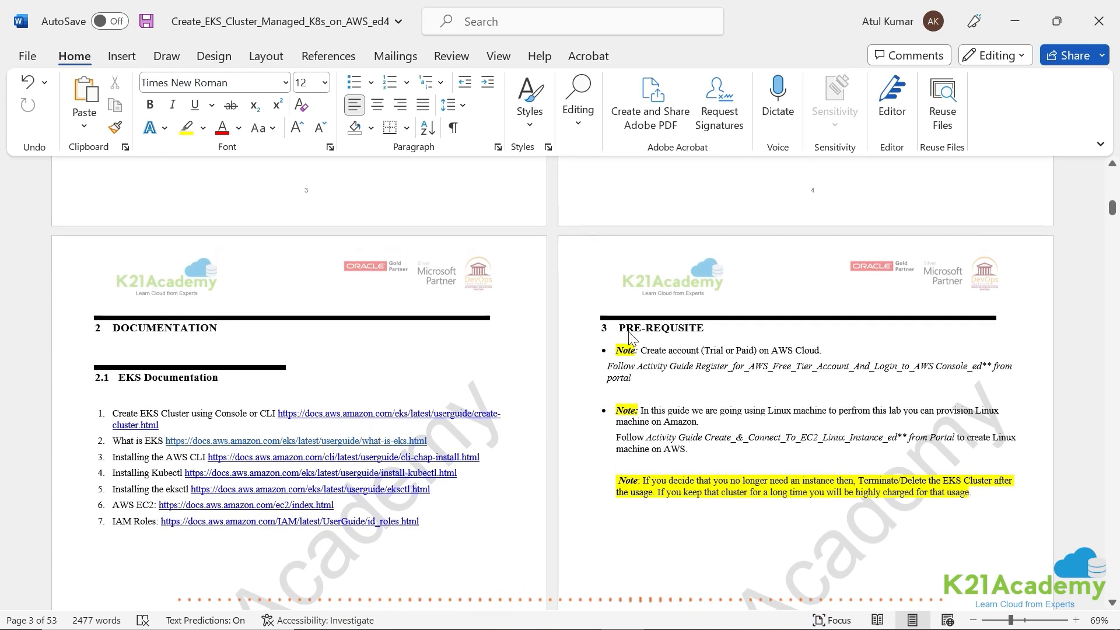
# Step: Scroll through the guide back to page 1 with the title and Contents
pyautogui.scroll(-3)
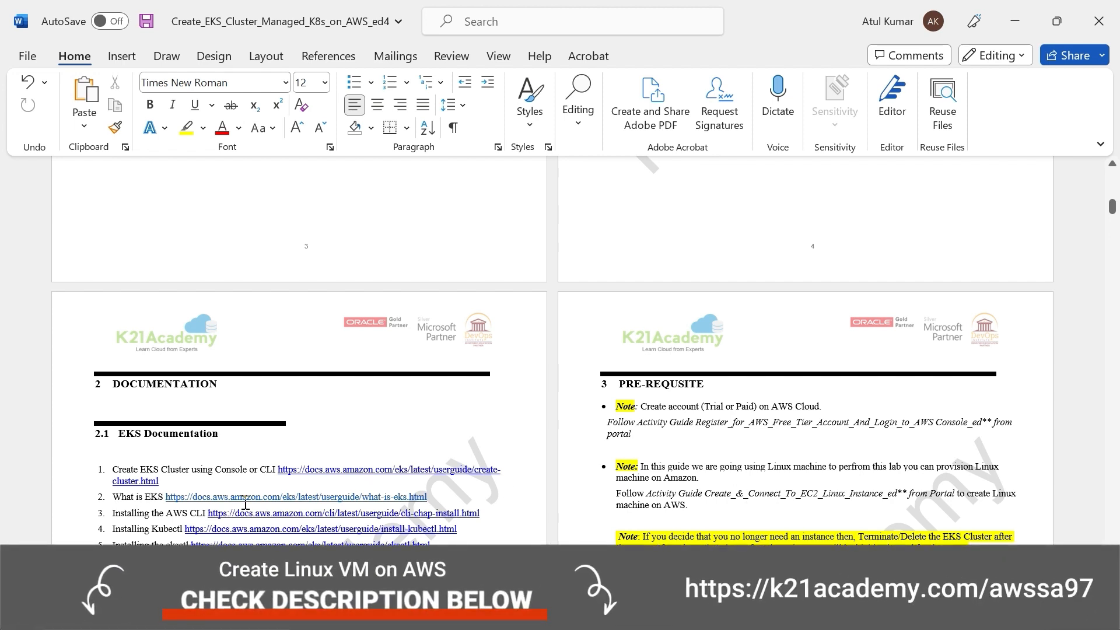
pyautogui.moveTo(161, 514)
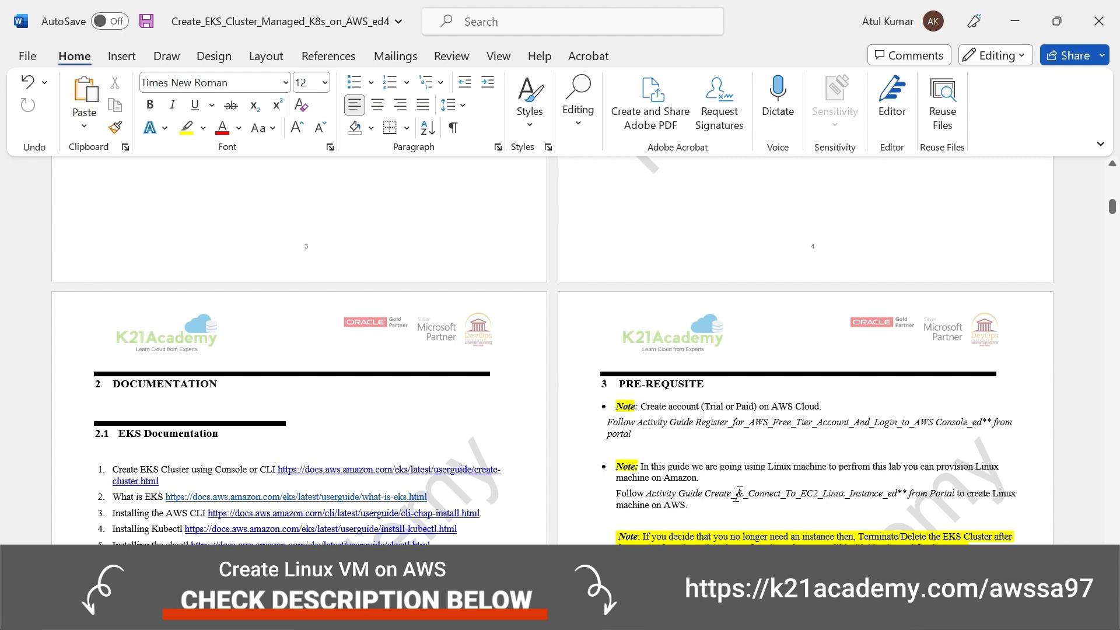
pyautogui.scroll(-3)
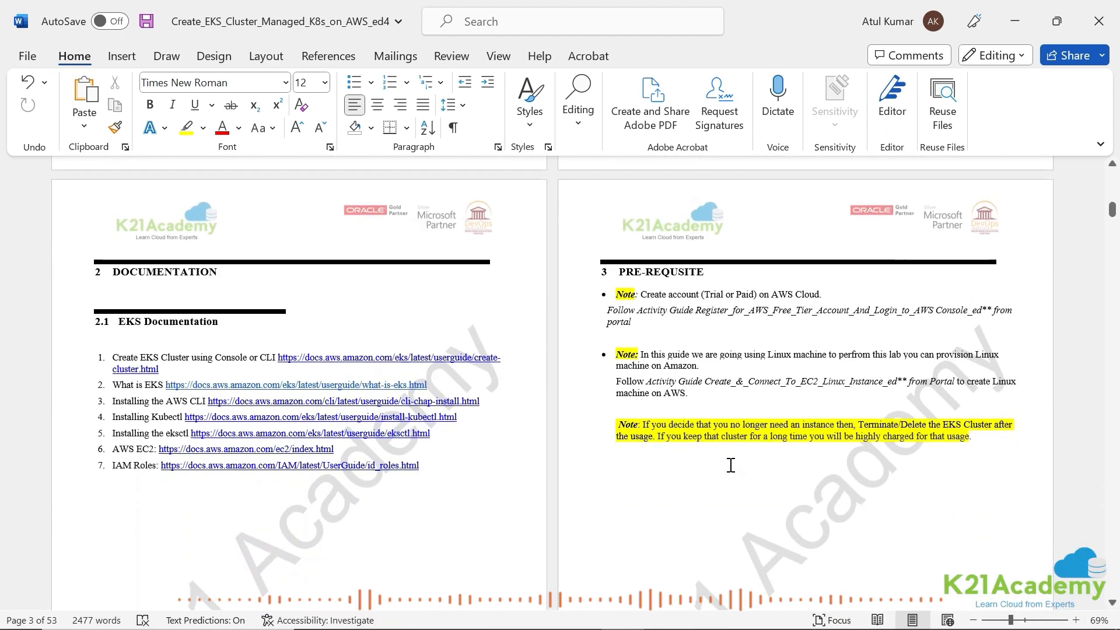
pyautogui.scroll(-3)
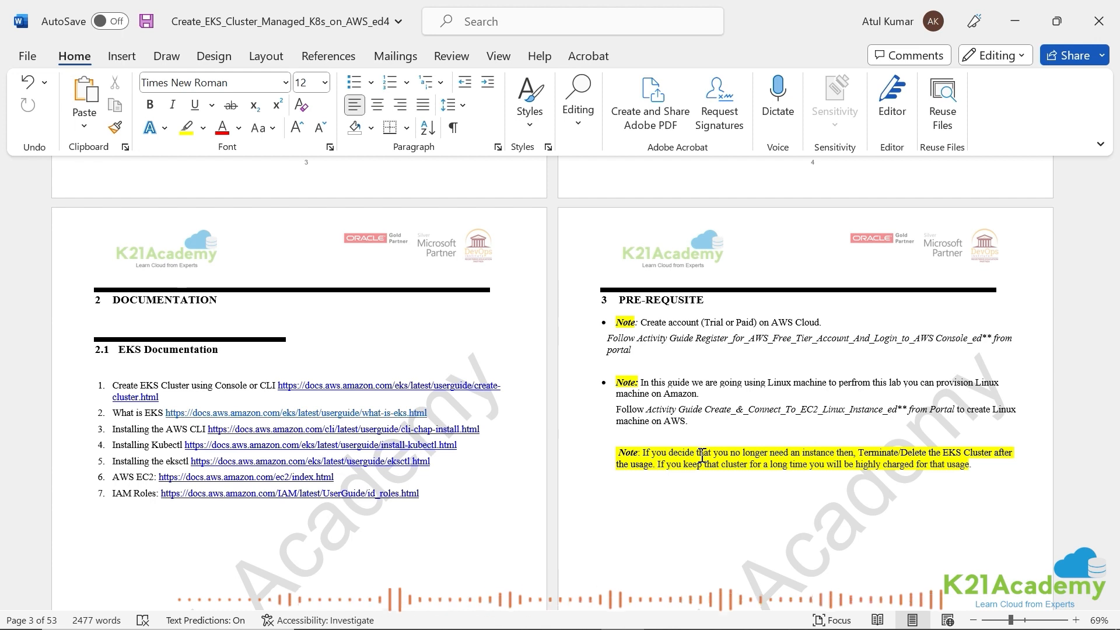
pyautogui.moveTo(720, 434)
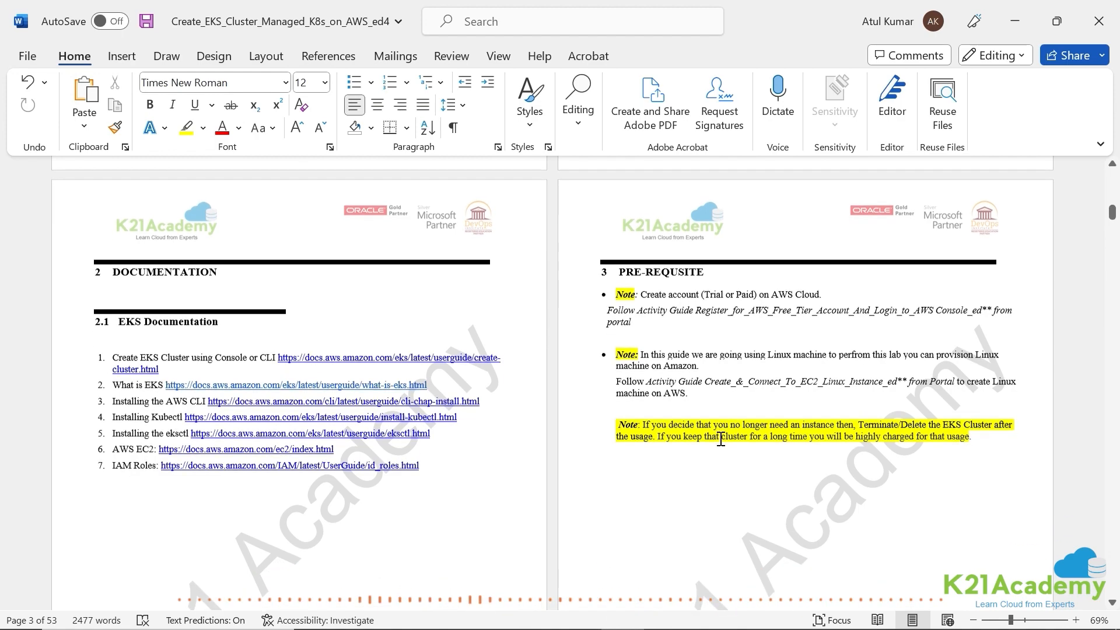
pyautogui.scroll(-3)
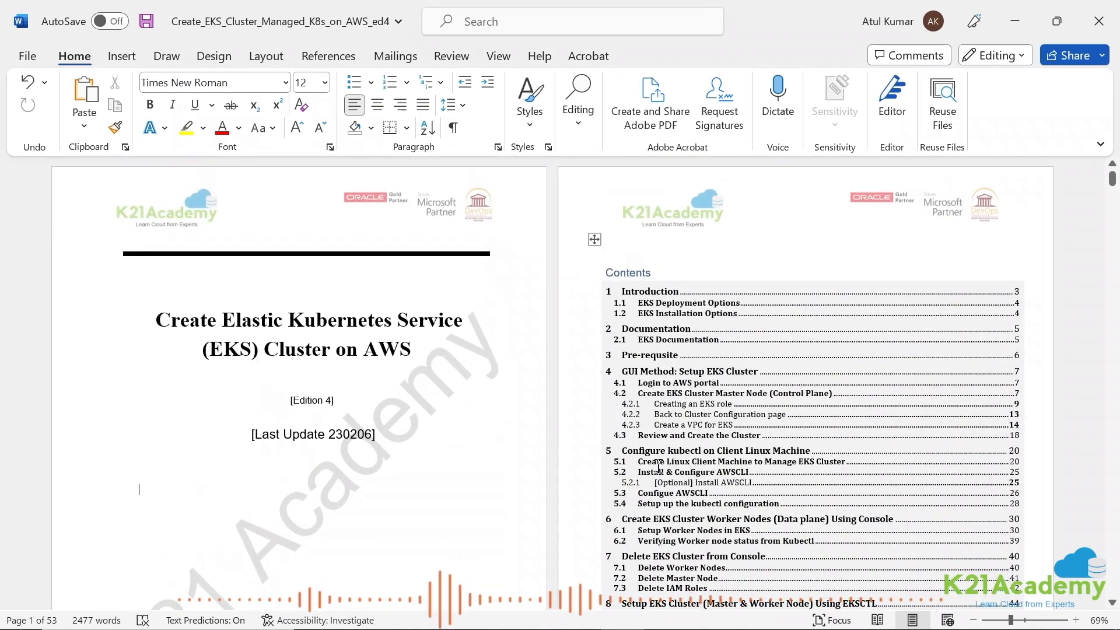
# Step: Scroll to section 4 GUI Method on page 7 with the AWS portal login and master node steps
pyautogui.scroll(-3)
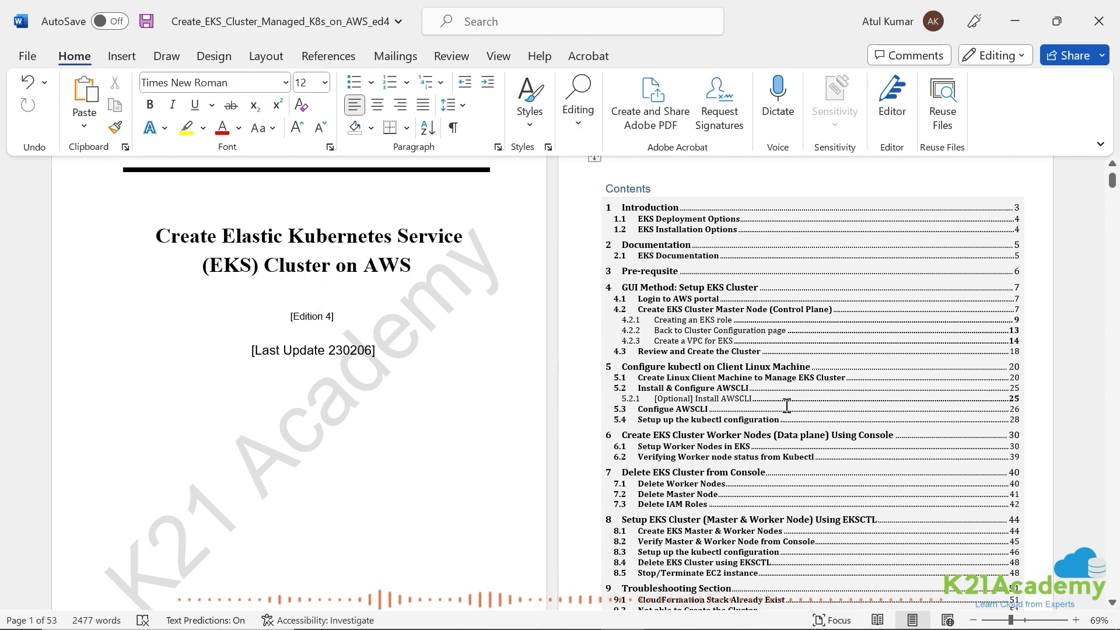
pyautogui.scroll(-3)
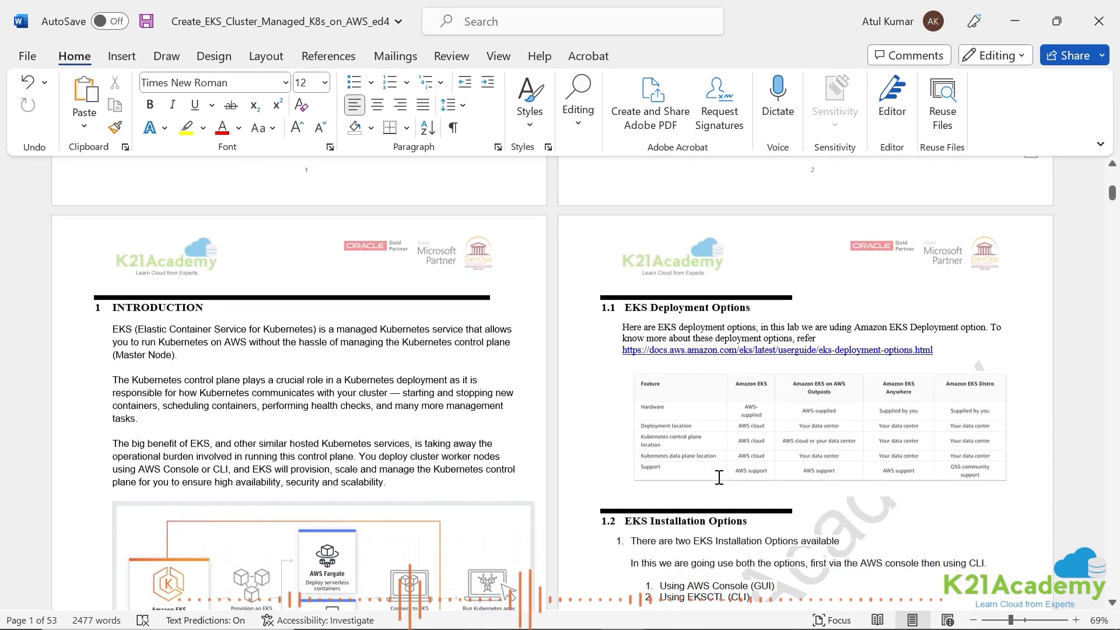
pyautogui.scroll(-3)
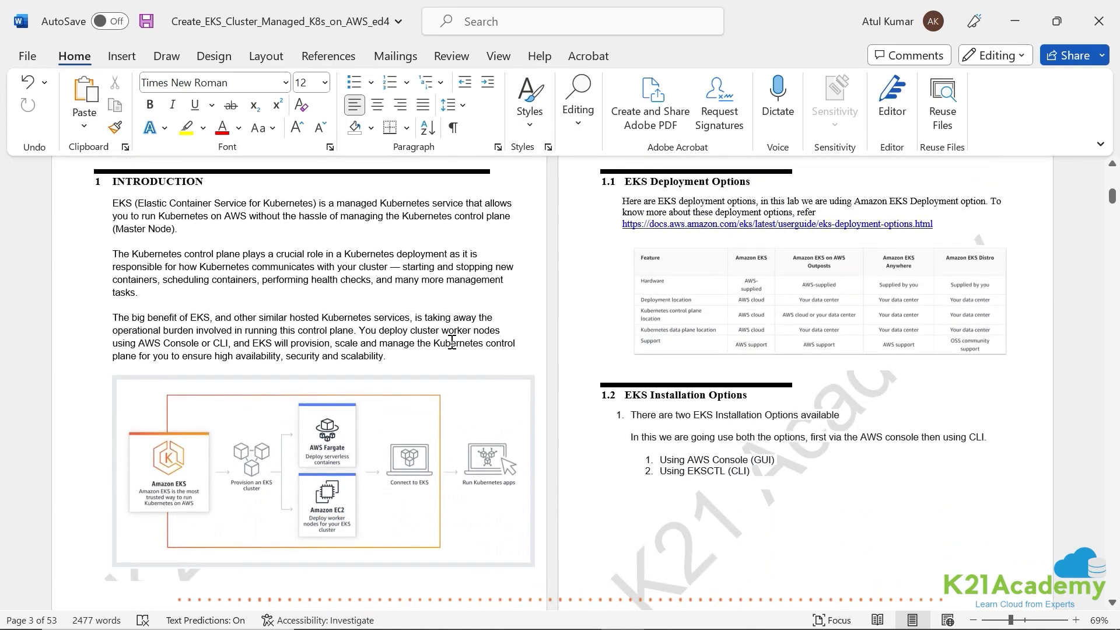
pyautogui.scroll(-3)
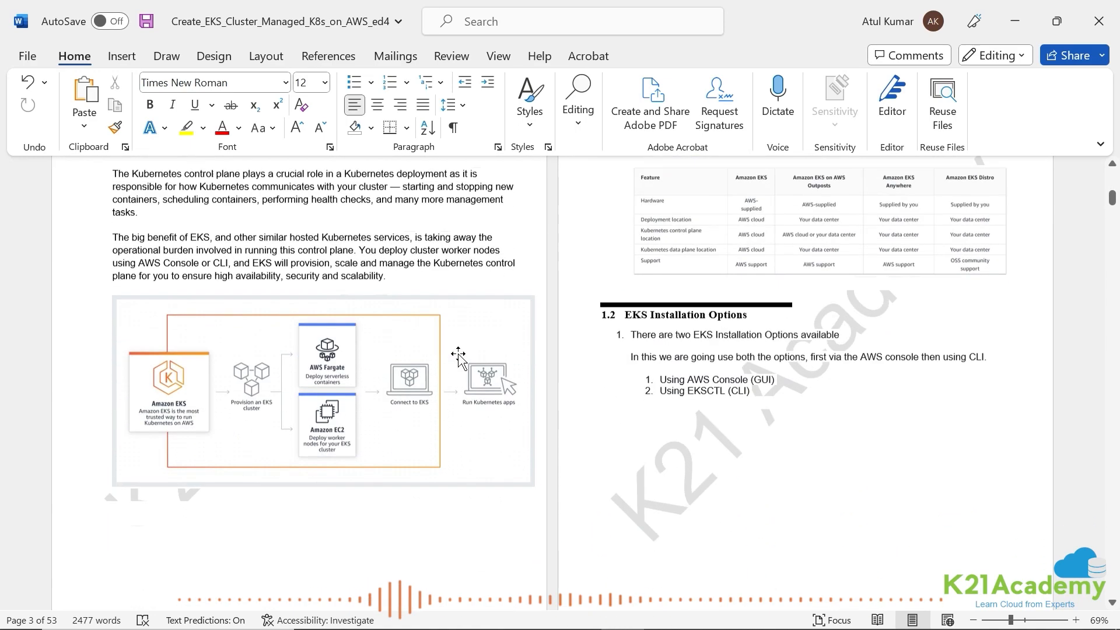
pyautogui.scroll(-3)
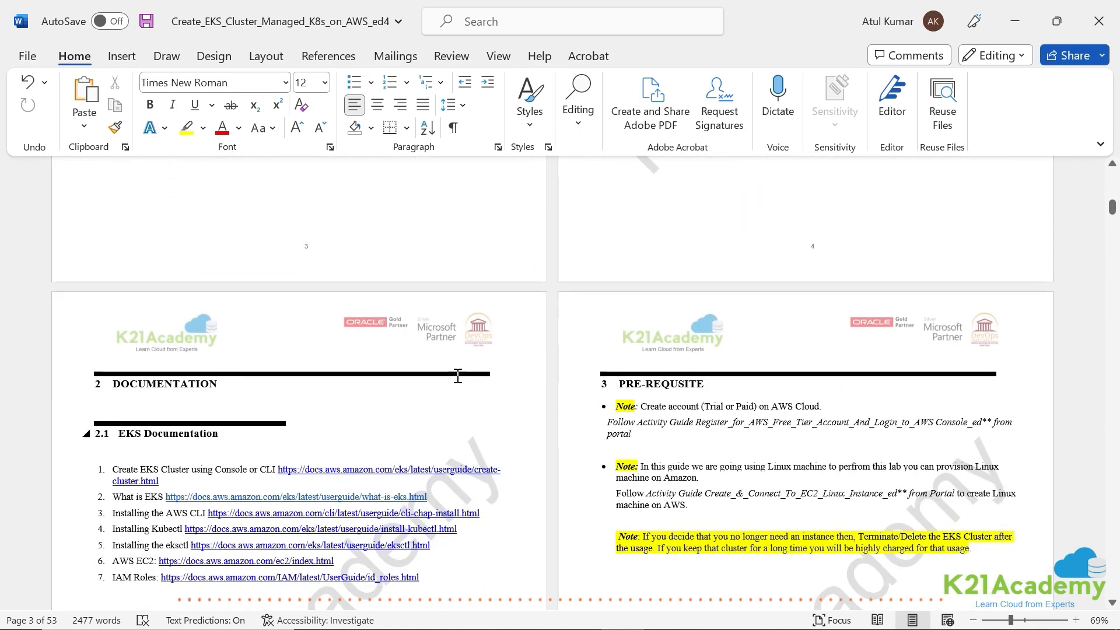
pyautogui.scroll(-3)
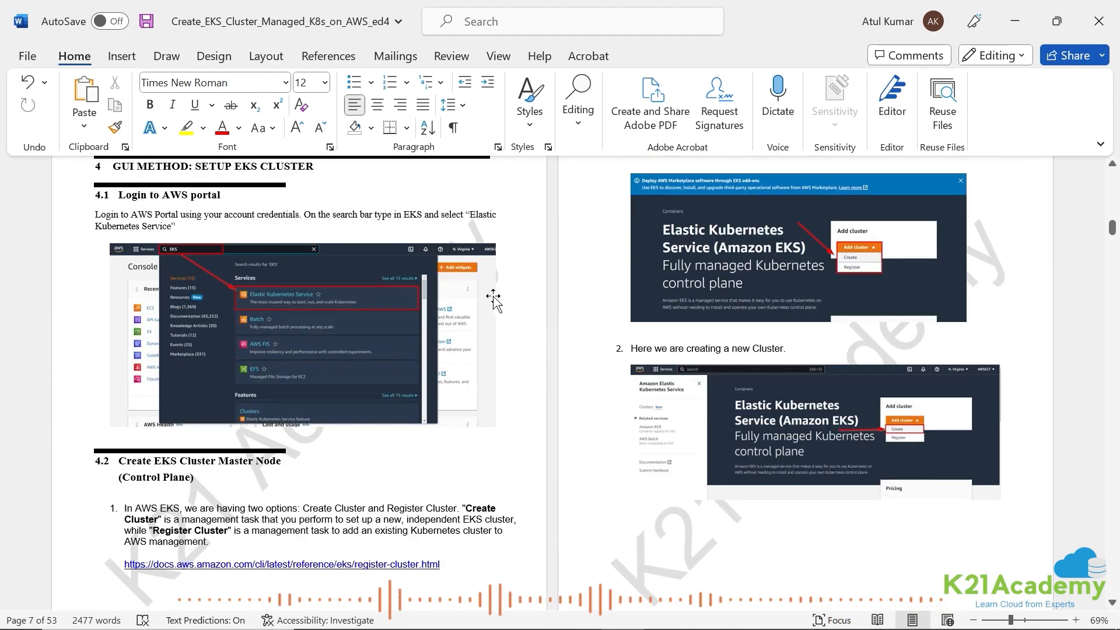
pyautogui.moveTo(510, 355)
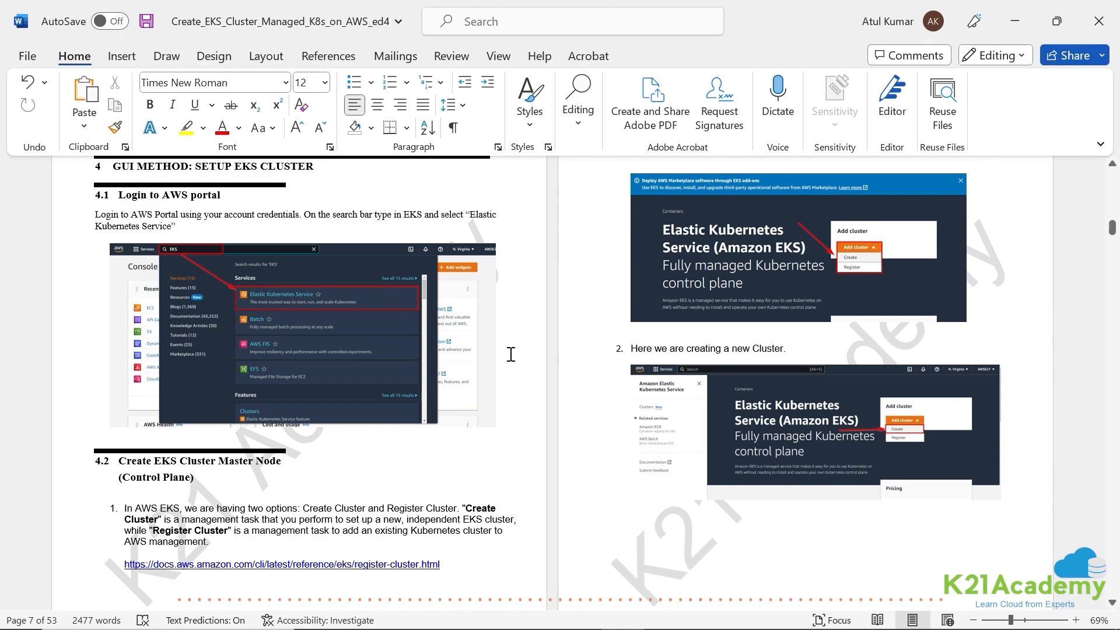